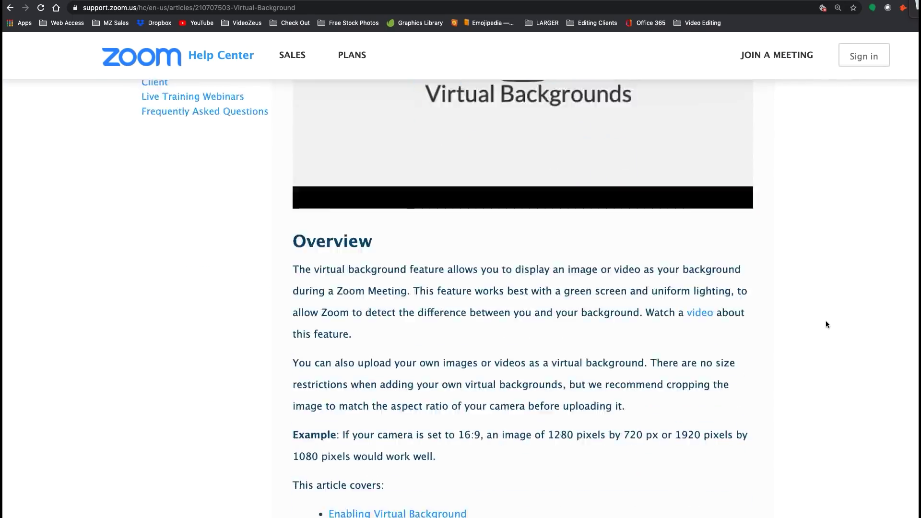
Step: Open the meeting's Video Settings from the camera menu and review them
{"action": "scroll", "scroll_direction": "down", "scroll_amount": 3}
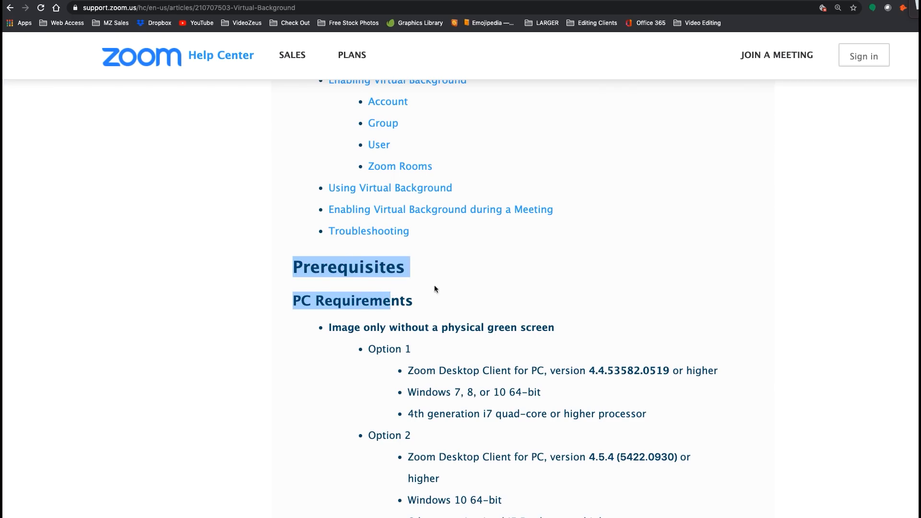
{"action": "scroll", "scroll_direction": "down", "scroll_amount": 3}
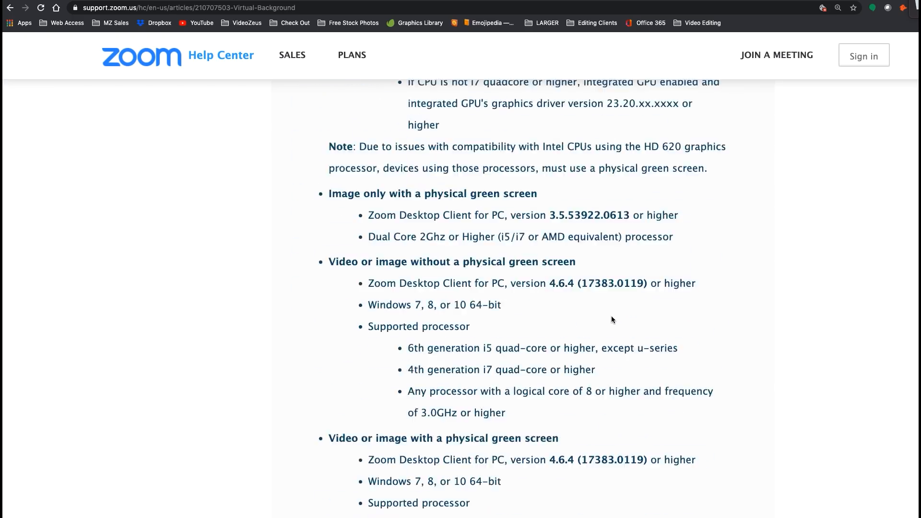
{"action": "scroll", "scroll_direction": "down", "scroll_amount": 3}
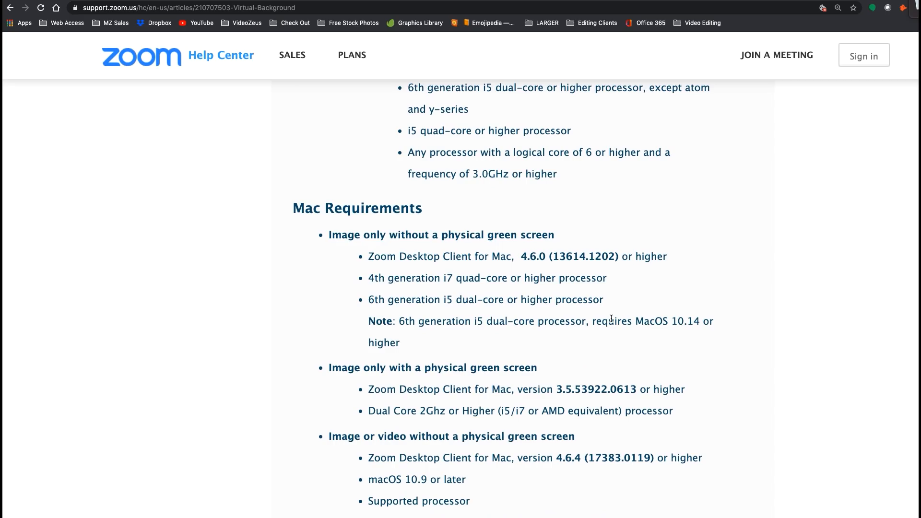
{"action": "scroll", "scroll_direction": "down", "scroll_amount": 3}
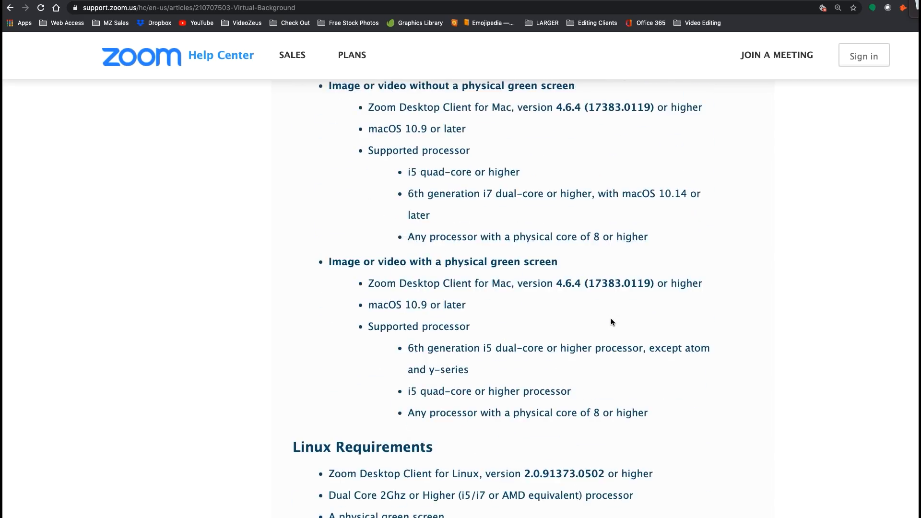
{"action": "scroll", "scroll_direction": "down", "scroll_amount": 3}
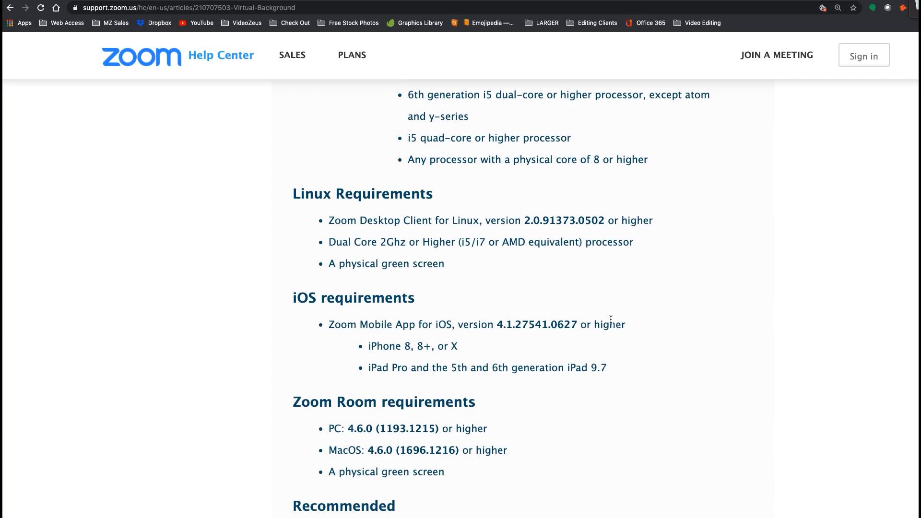
{"action": "scroll", "scroll_direction": "up", "scroll_amount": 3}
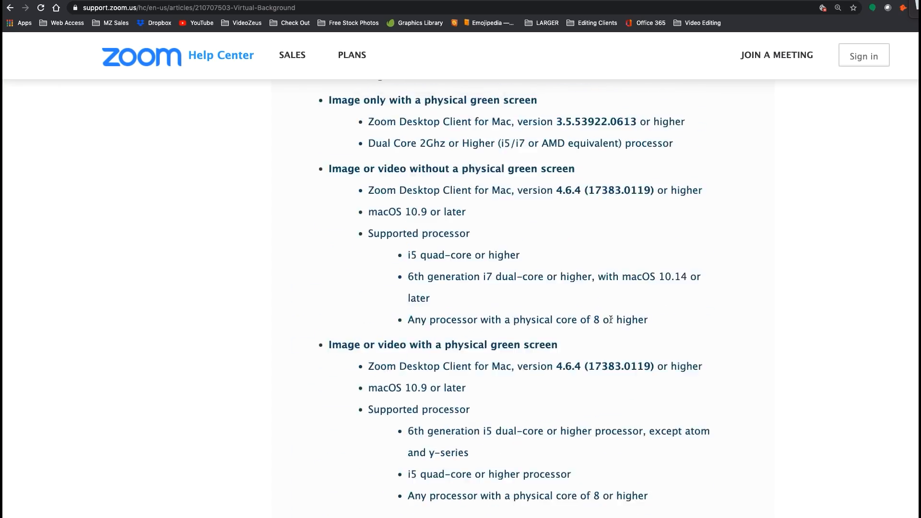
{"action": "scroll", "scroll_direction": "up", "scroll_amount": 3}
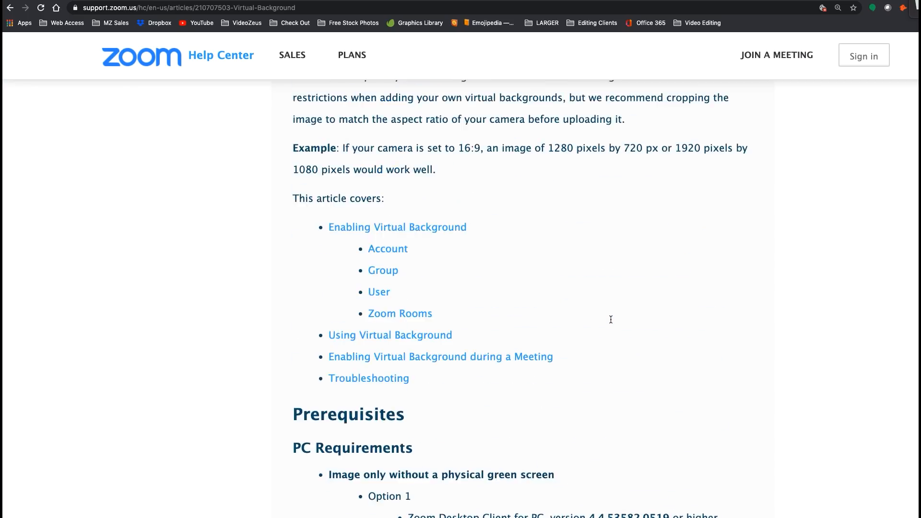
{"action": "scroll", "scroll_direction": "up", "scroll_amount": 3}
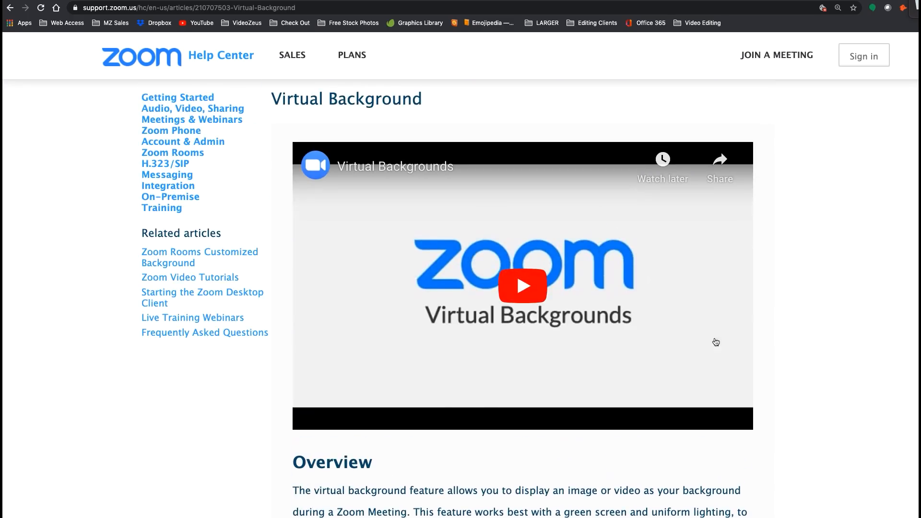
{"action": "scroll", "scroll_direction": "up", "scroll_amount": 3}
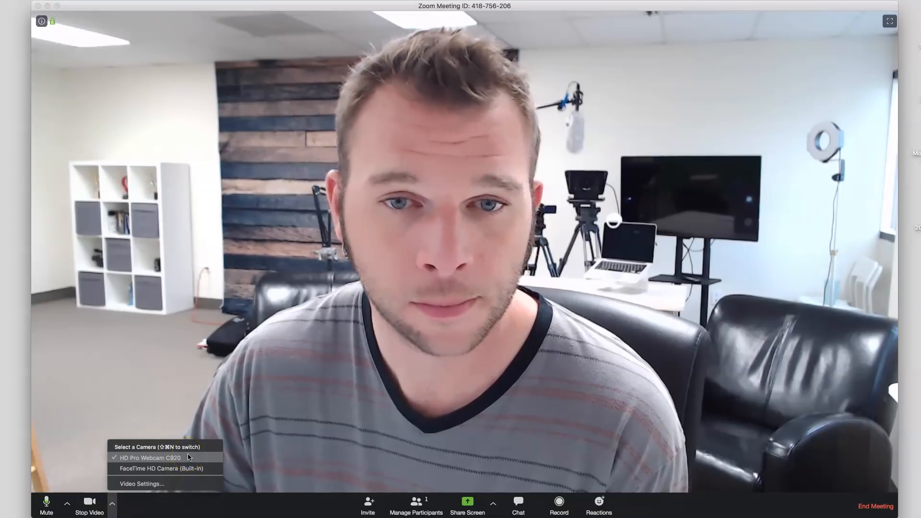
{"action": "left_click", "coordinate": [296, 385]}
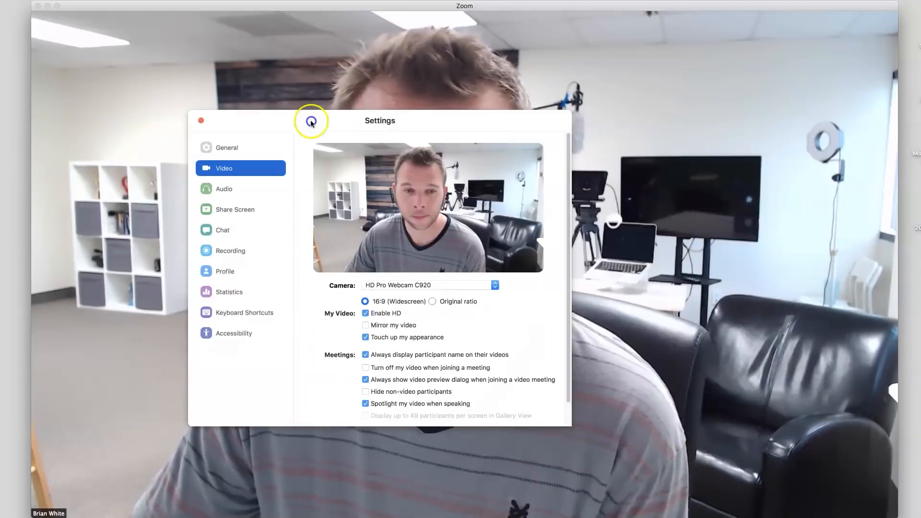
{"action": "left_click", "coordinate": [222, 230]}
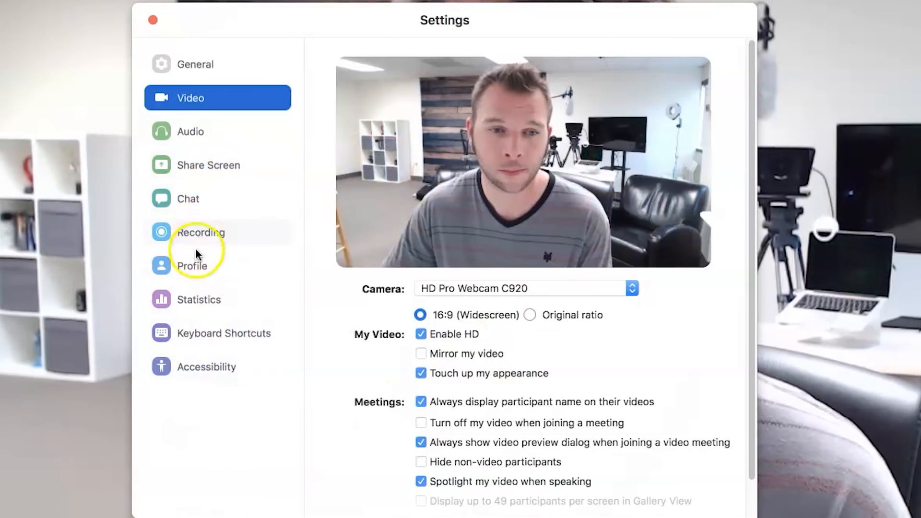
Step: Close Settings and end the meeting for all participants
{"action": "left_click", "coordinate": [152, 20]}
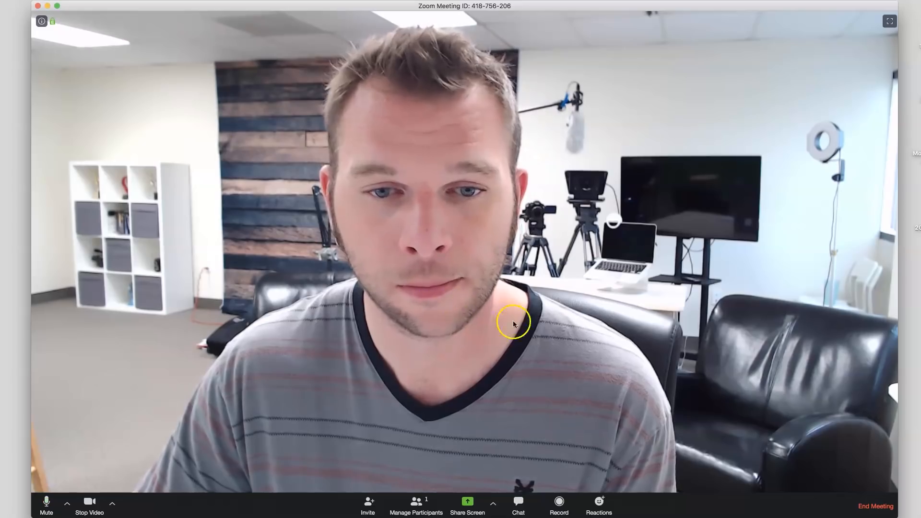
{"action": "left_click", "coordinate": [876, 506]}
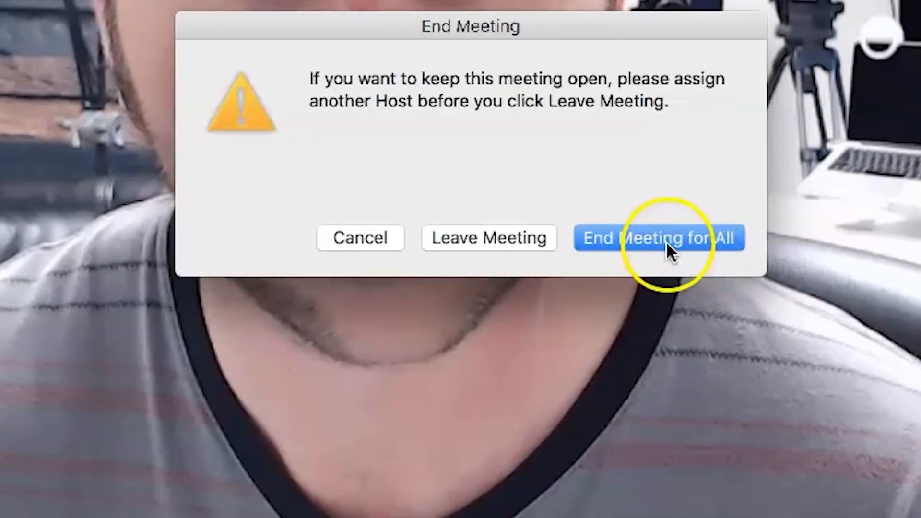
{"action": "left_click", "coordinate": [658, 238]}
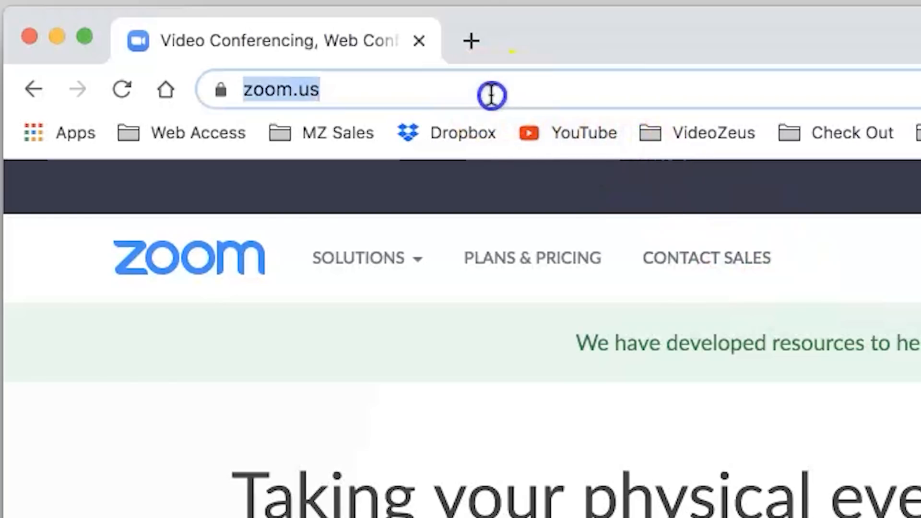
Step: Sign in at zoom.us and open the Meetings page from the sidebar
{"action": "left_click", "coordinate": [767, 29]}
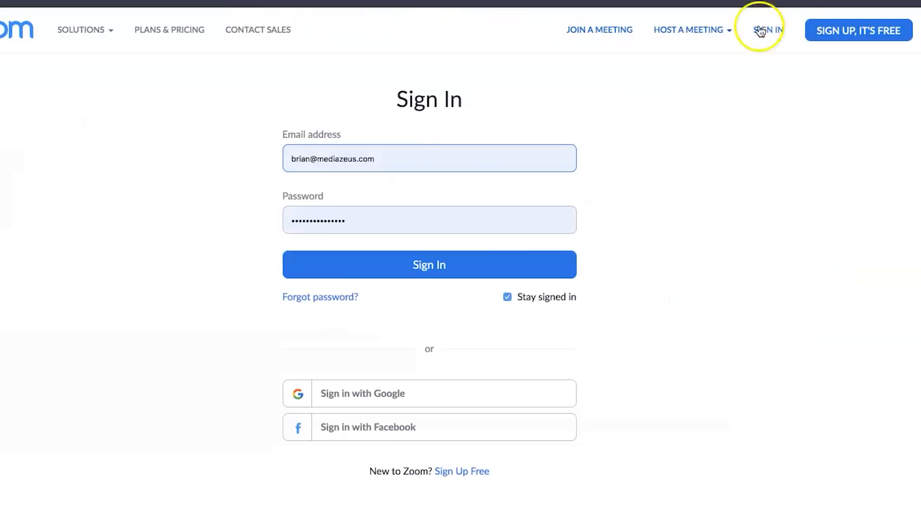
{"action": "mouse_move", "coordinate": [511, 427]}
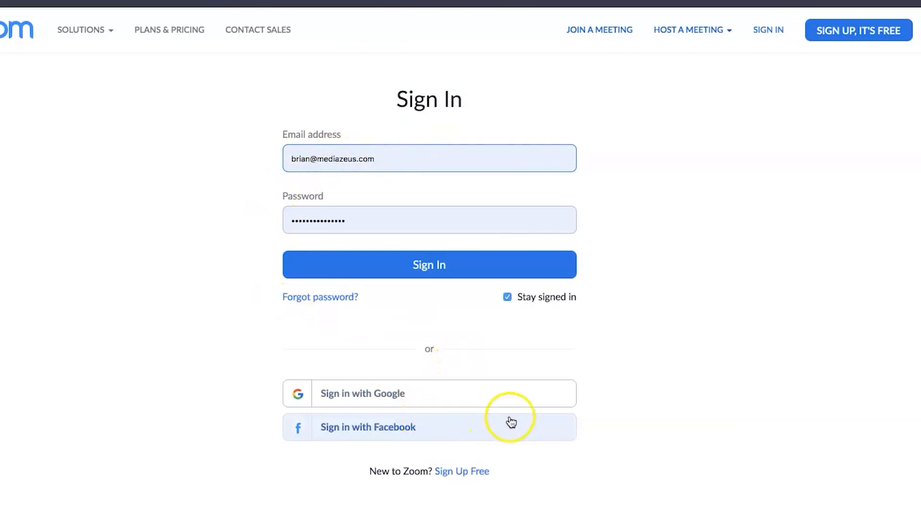
{"action": "left_click", "coordinate": [429, 265]}
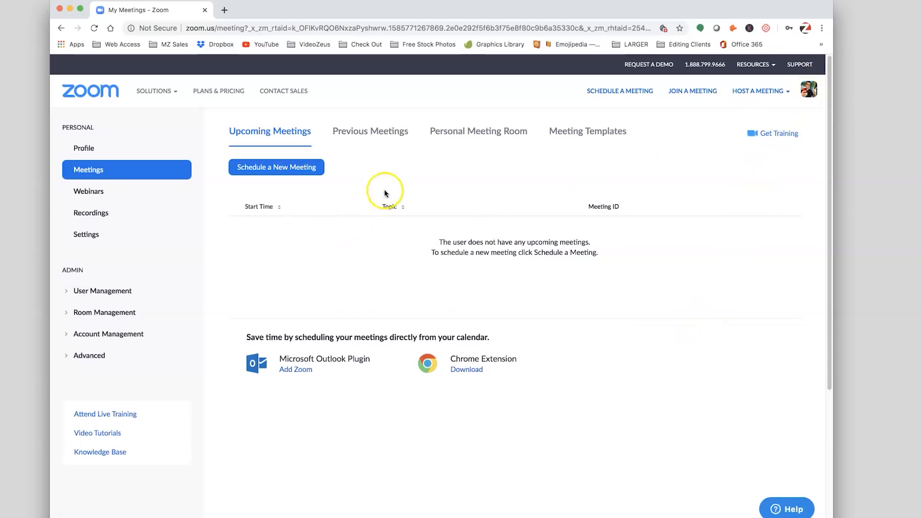
Step: Open account Settings and scroll to the Virtual background option under In Meeting (Advanced)
{"action": "left_click", "coordinate": [86, 234]}
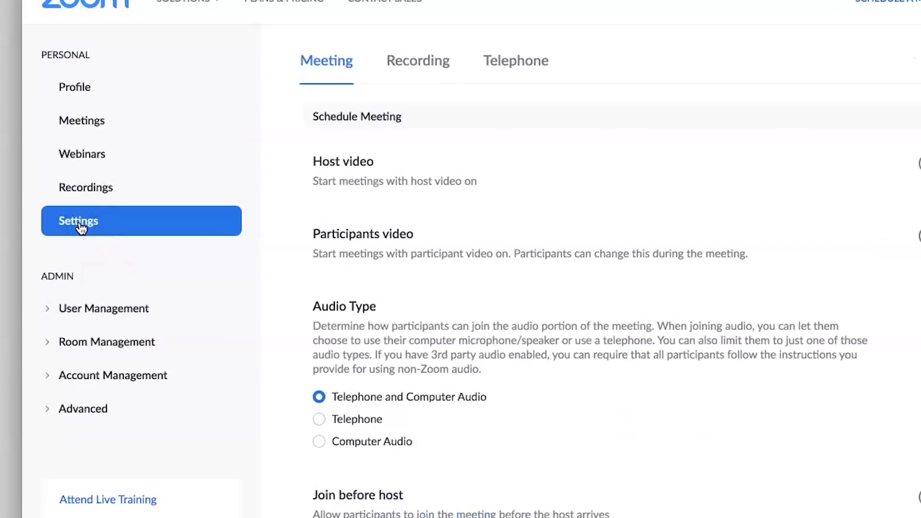
{"action": "scroll", "scroll_direction": "down", "scroll_amount": 3}
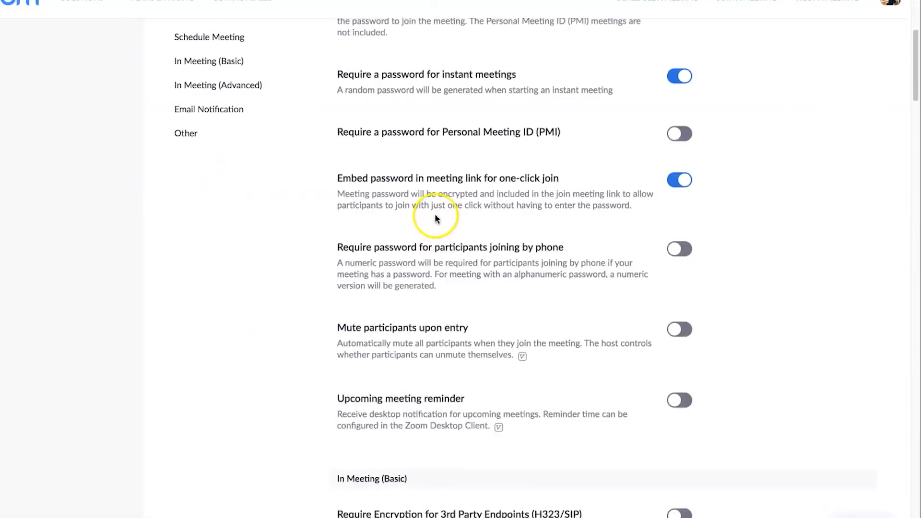
{"action": "scroll", "scroll_direction": "down", "scroll_amount": 3}
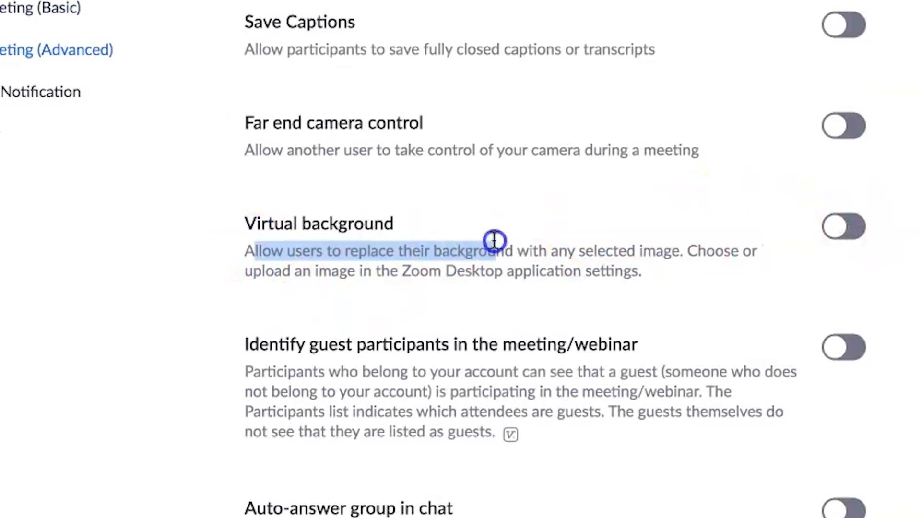
{"action": "left_click", "coordinate": [844, 227]}
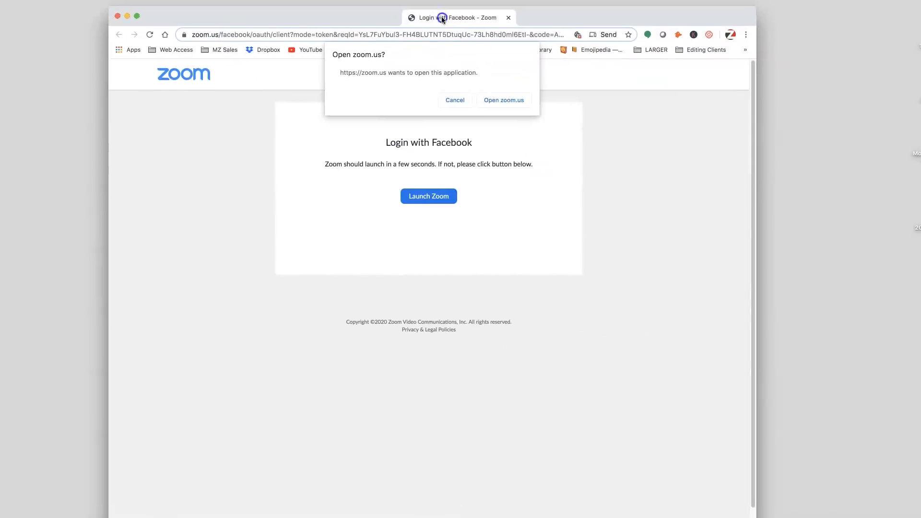
Step: Choose Open zoom.us in the browser prompt to launch the desktop meeting
{"action": "left_click", "coordinate": [502, 99]}
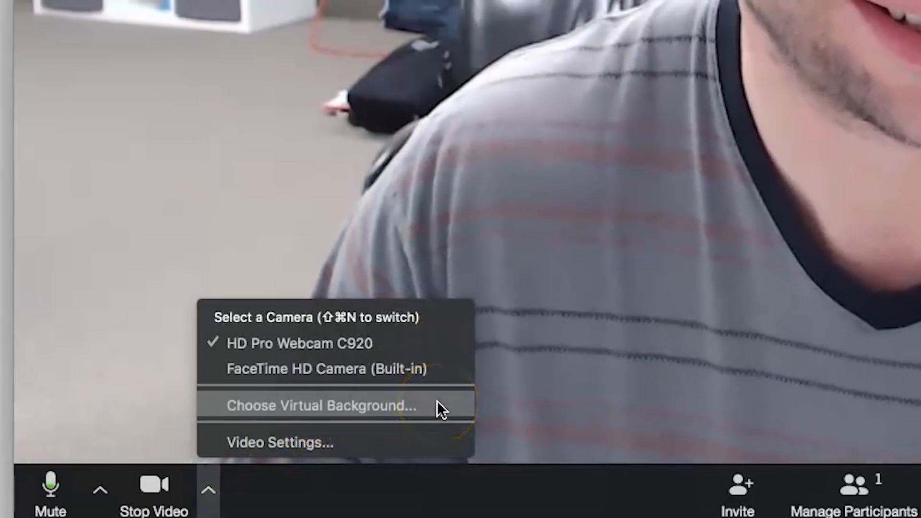
Step: Add the VideoZeus brick-wall image as a custom virtual background
{"action": "left_click", "coordinate": [323, 406]}
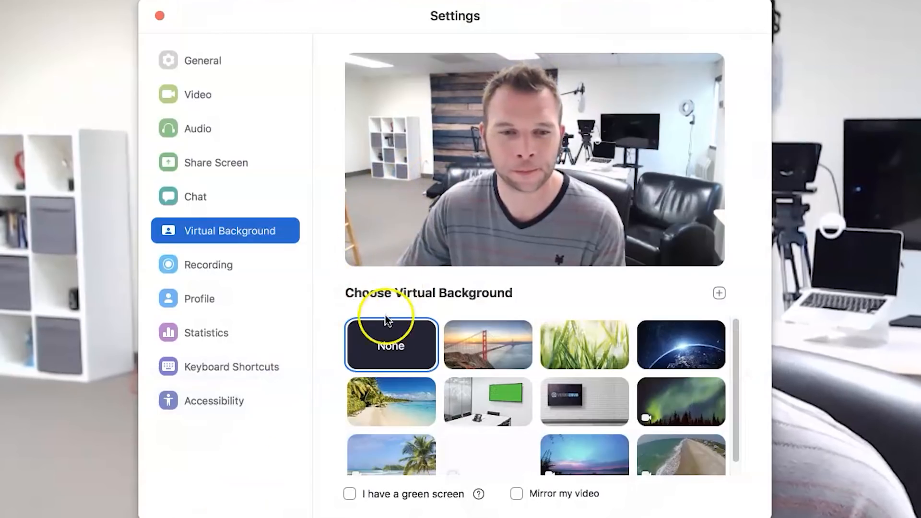
{"action": "mouse_move", "coordinate": [724, 283]}
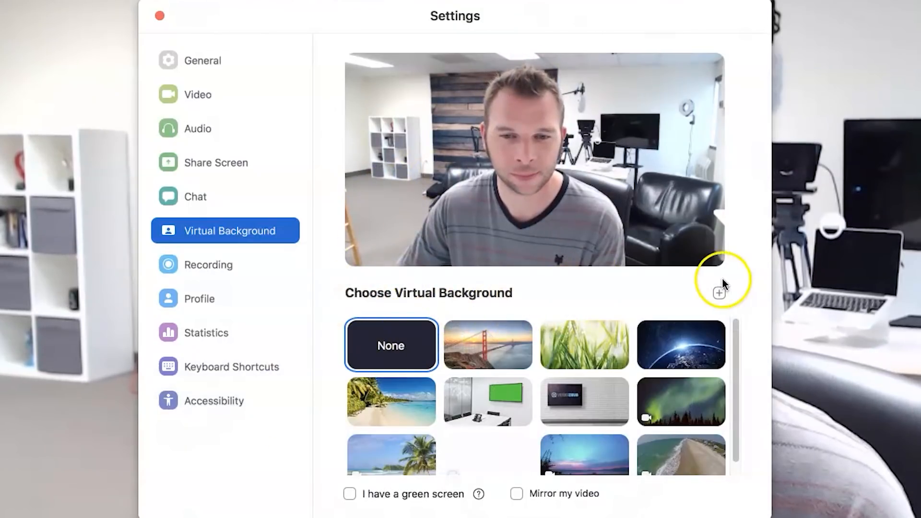
{"action": "left_click", "coordinate": [719, 293]}
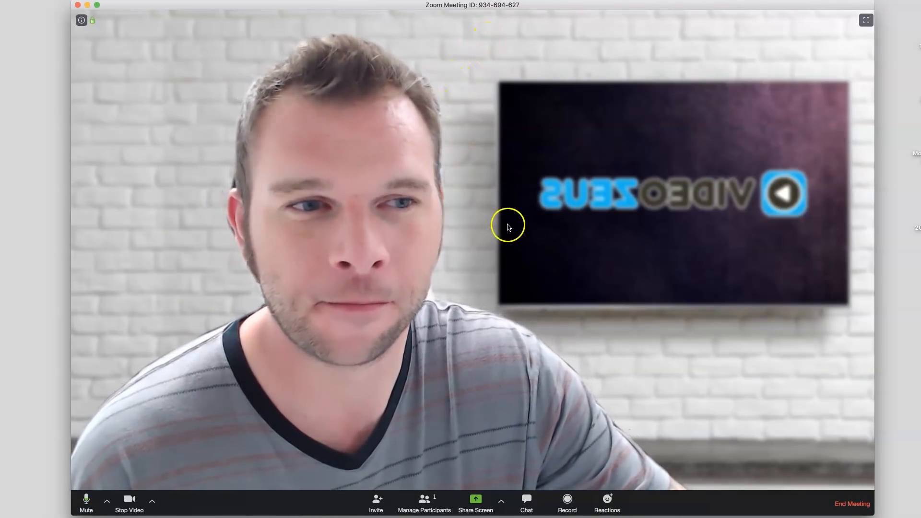
Step: Uncheck Mirror my video in Video Settings and end the meeting for everyone
{"action": "left_click", "coordinate": [152, 501]}
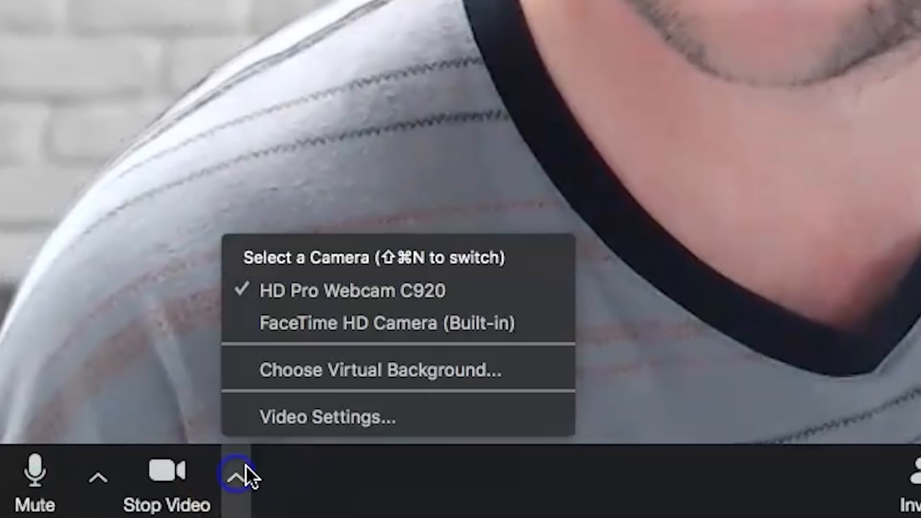
{"action": "left_click", "coordinate": [327, 417]}
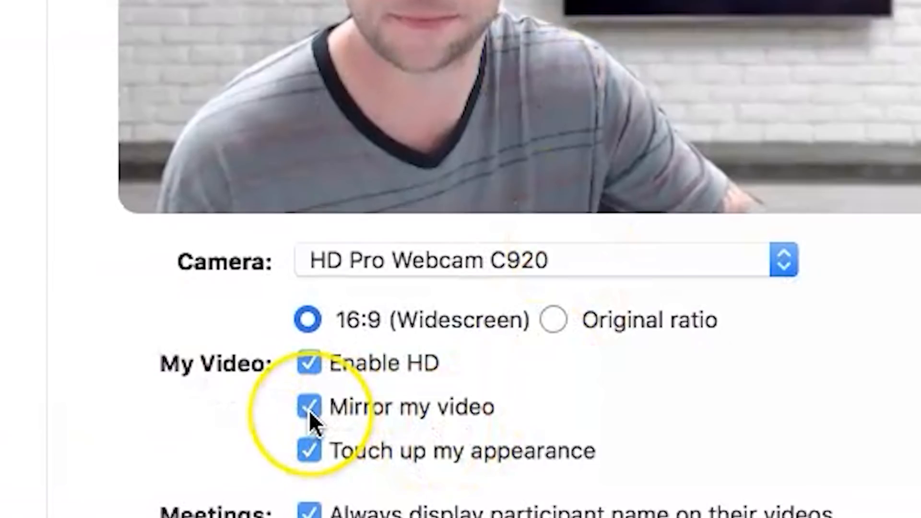
{"action": "left_click", "coordinate": [309, 406]}
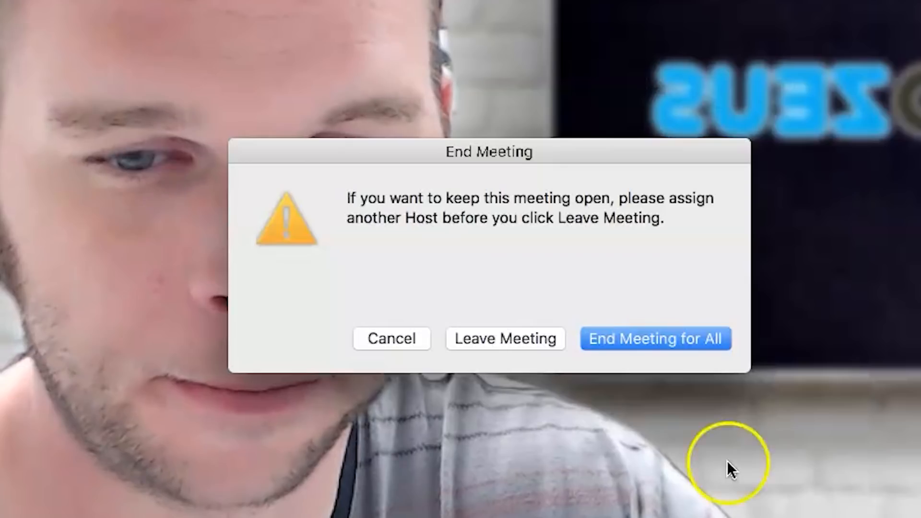
{"action": "left_click", "coordinate": [654, 338]}
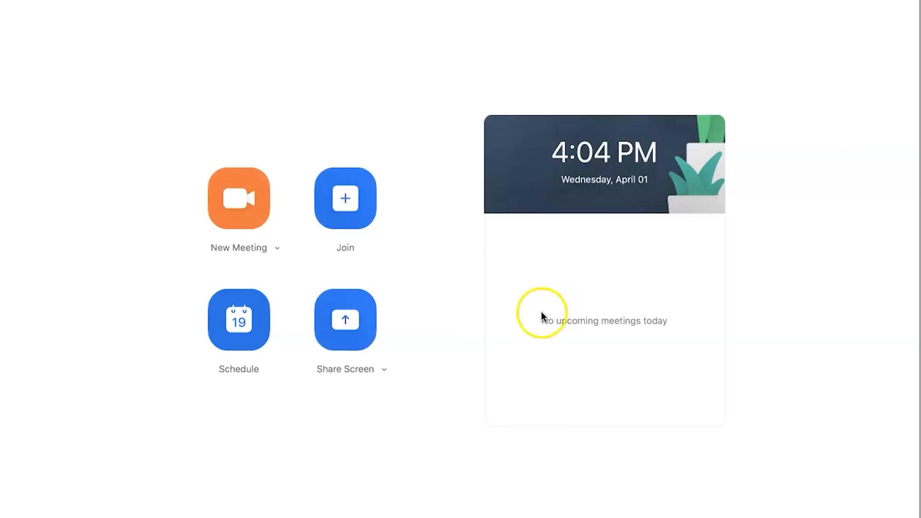
Step: Start a new meeting, check the VideoZeus background, and open the $10 Fiverr background gig
{"action": "left_click", "coordinate": [239, 198]}
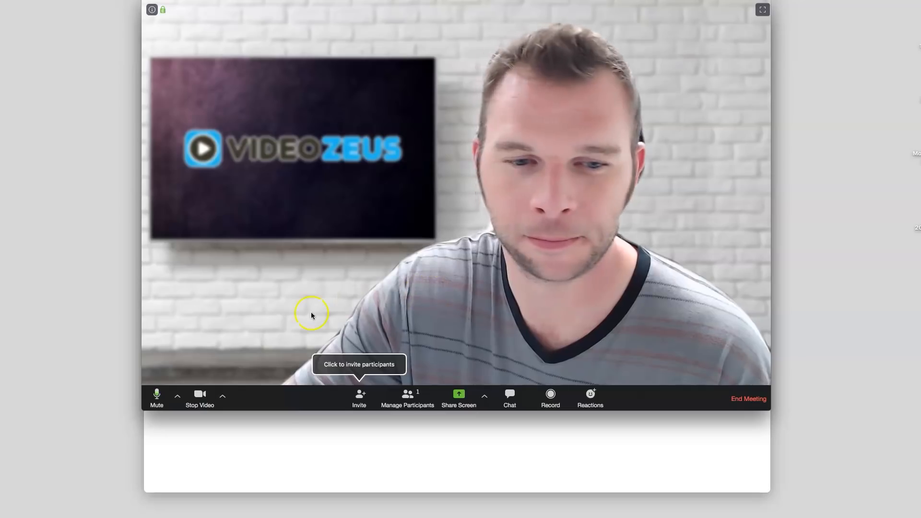
{"action": "mouse_move", "coordinate": [257, 351]}
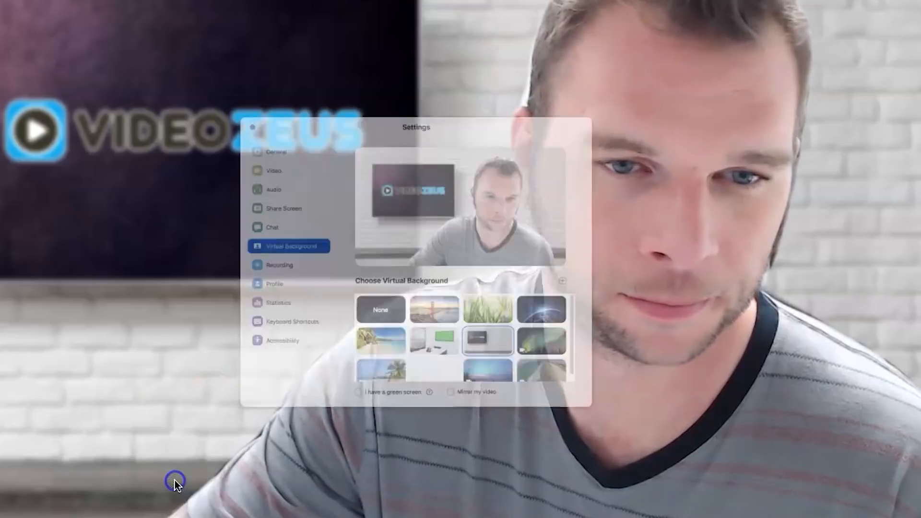
{"action": "left_click", "coordinate": [717, 126]}
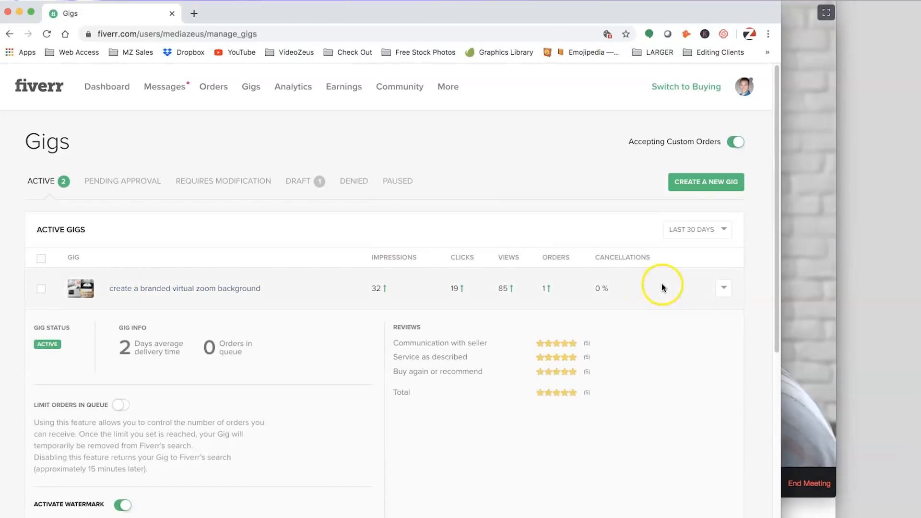
{"action": "left_click", "coordinate": [184, 289]}
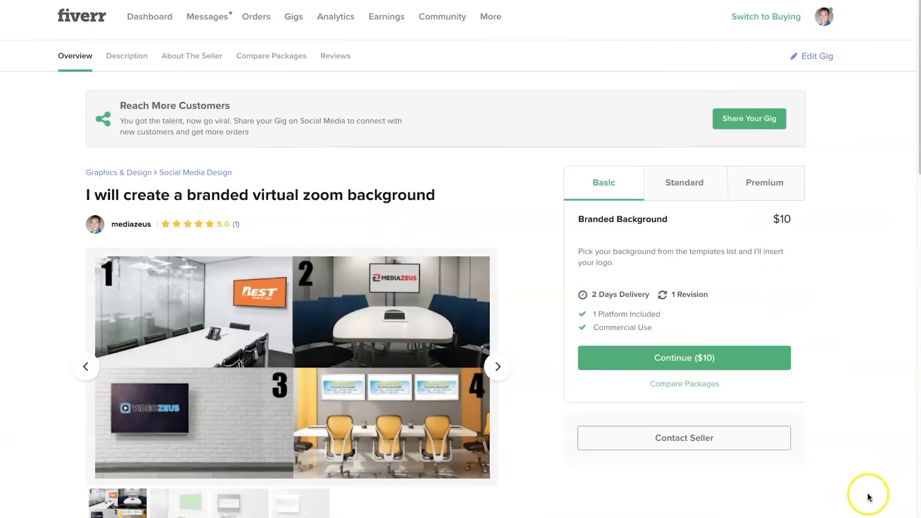